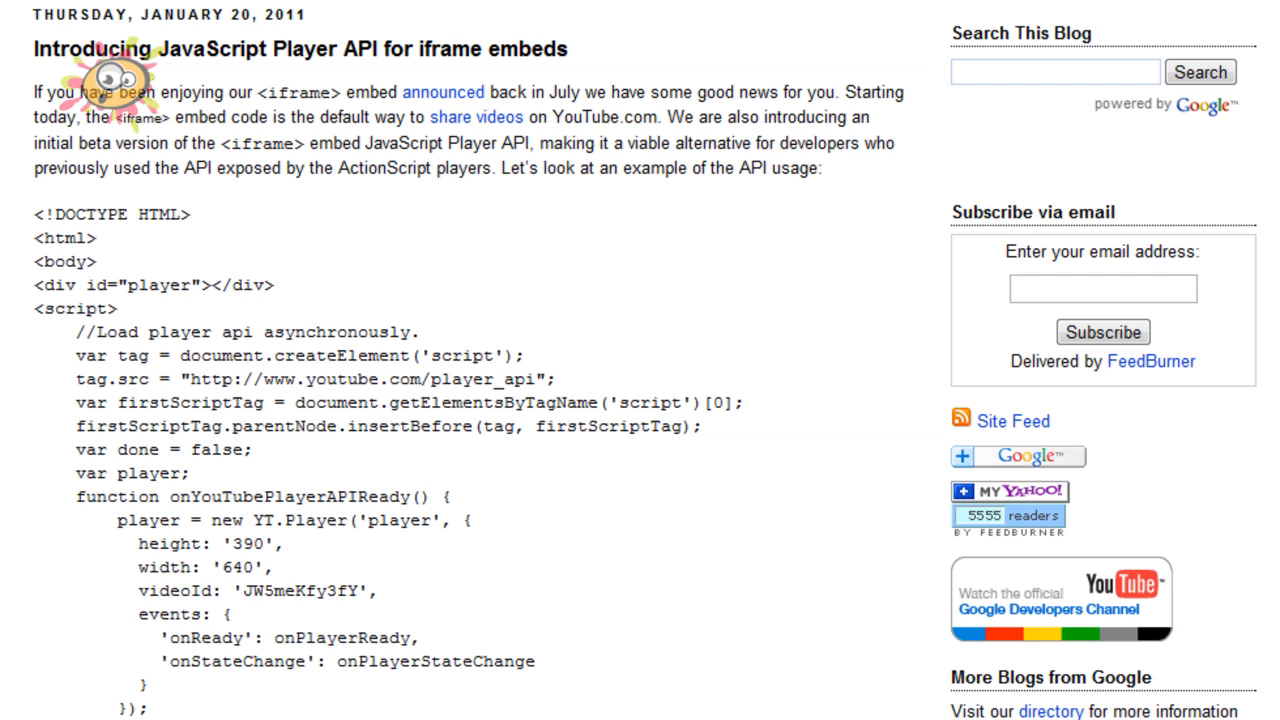
pyautogui.moveTo(468, 219)
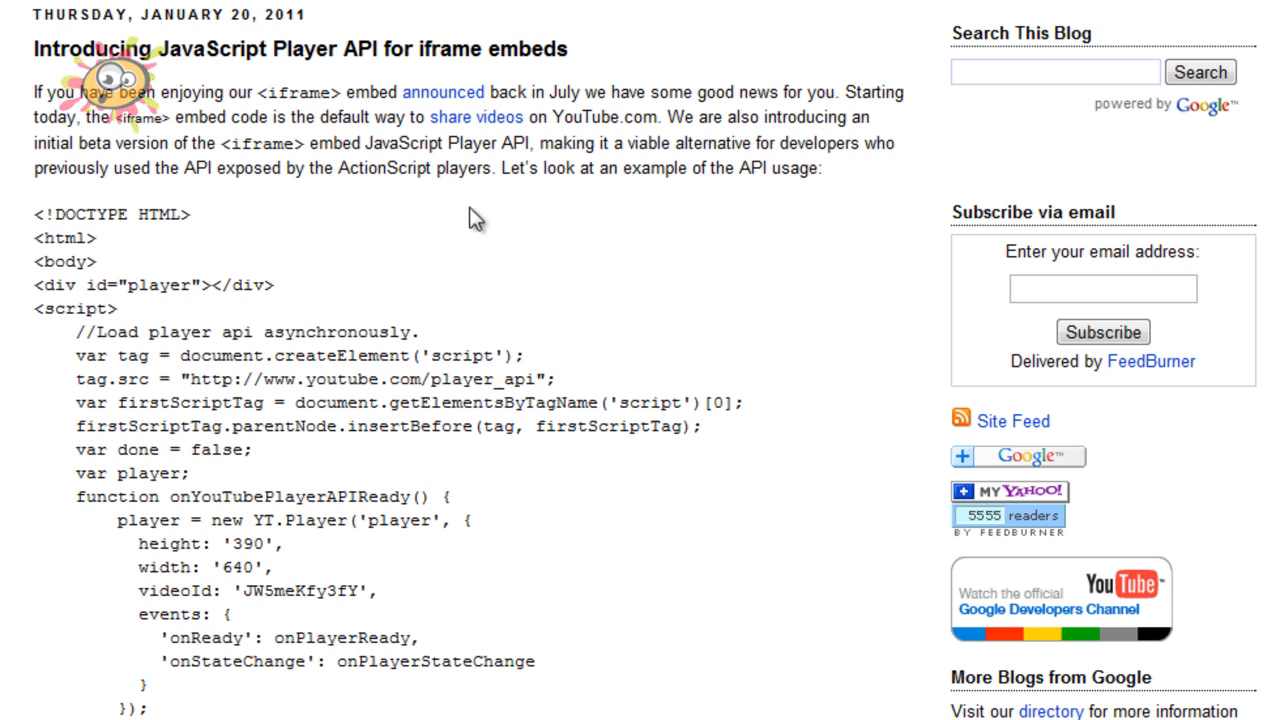
pyautogui.moveTo(700, 347)
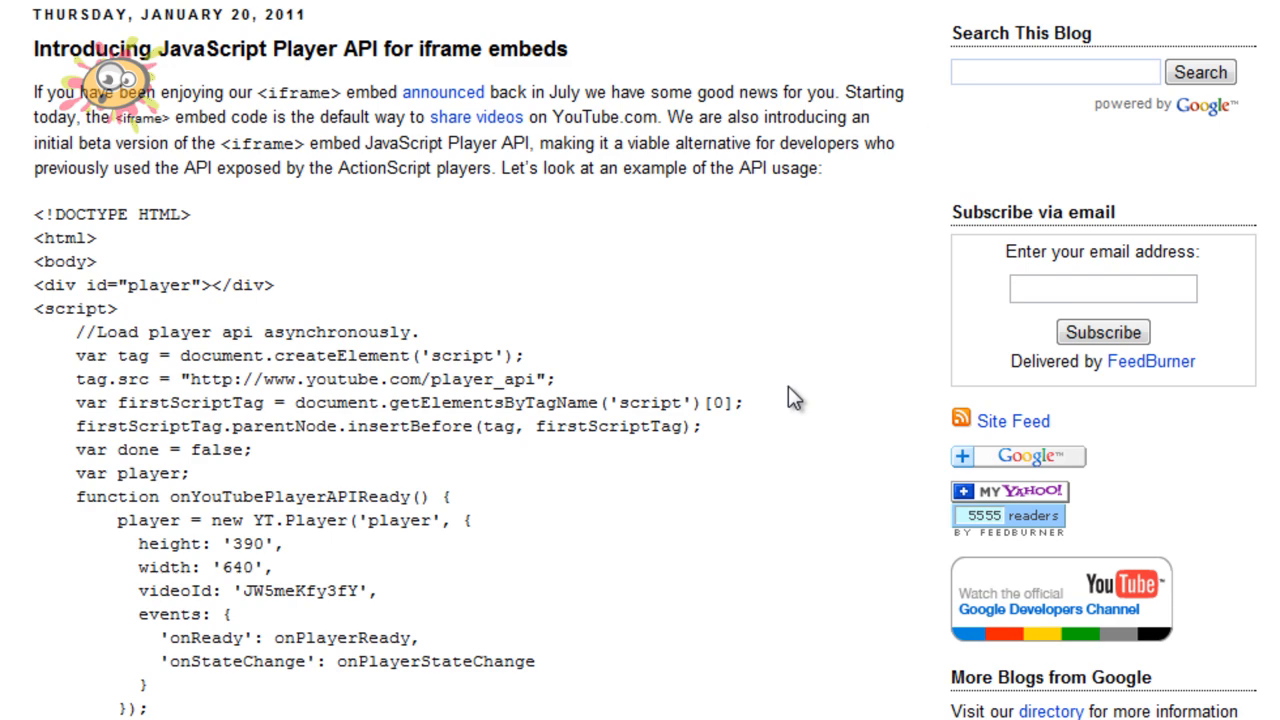
# - Scroll down the Blogger post to reveal the rest of the JavaScript player API code sample
pyautogui.scroll(-3)
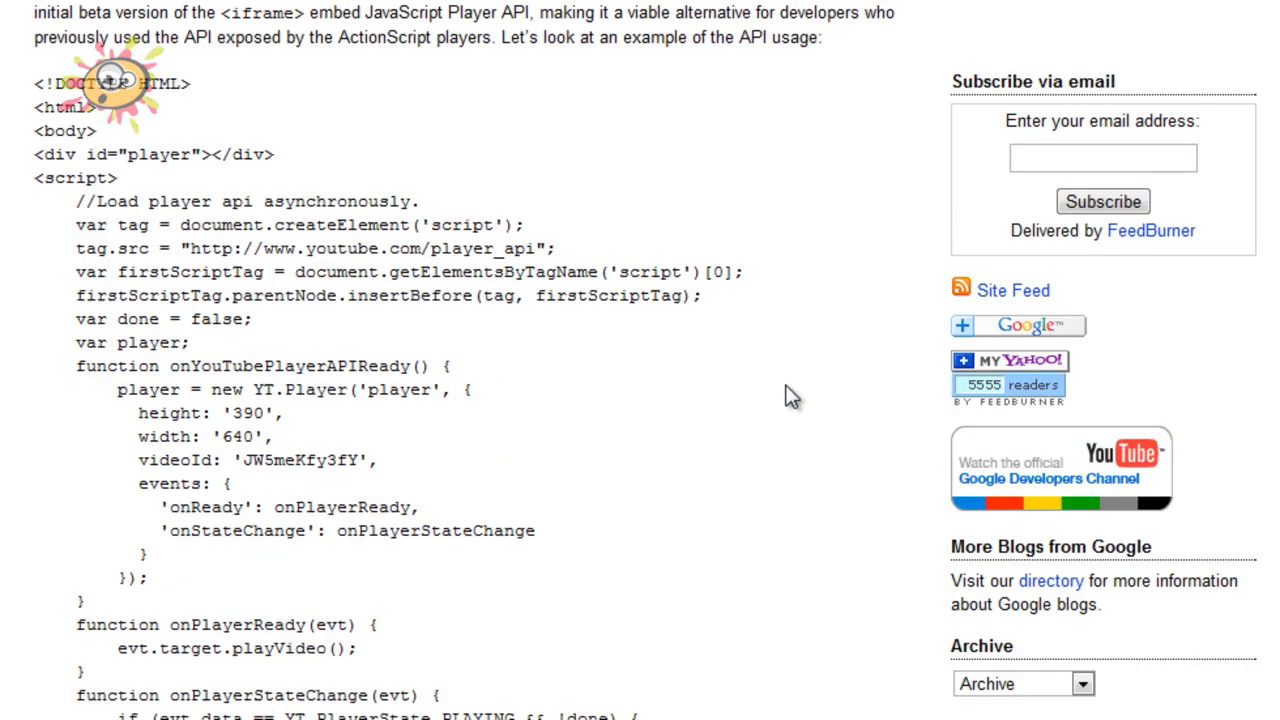
pyautogui.scroll(-3)
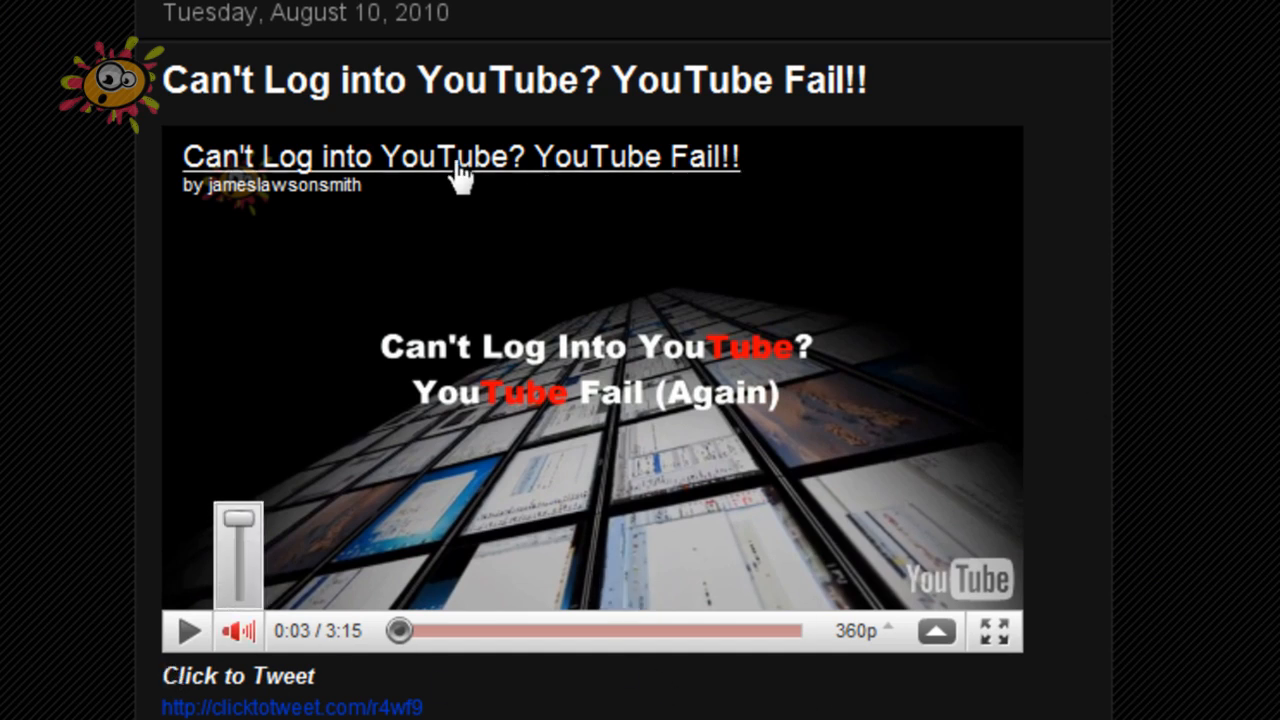
pyautogui.moveTo(1112, 334)
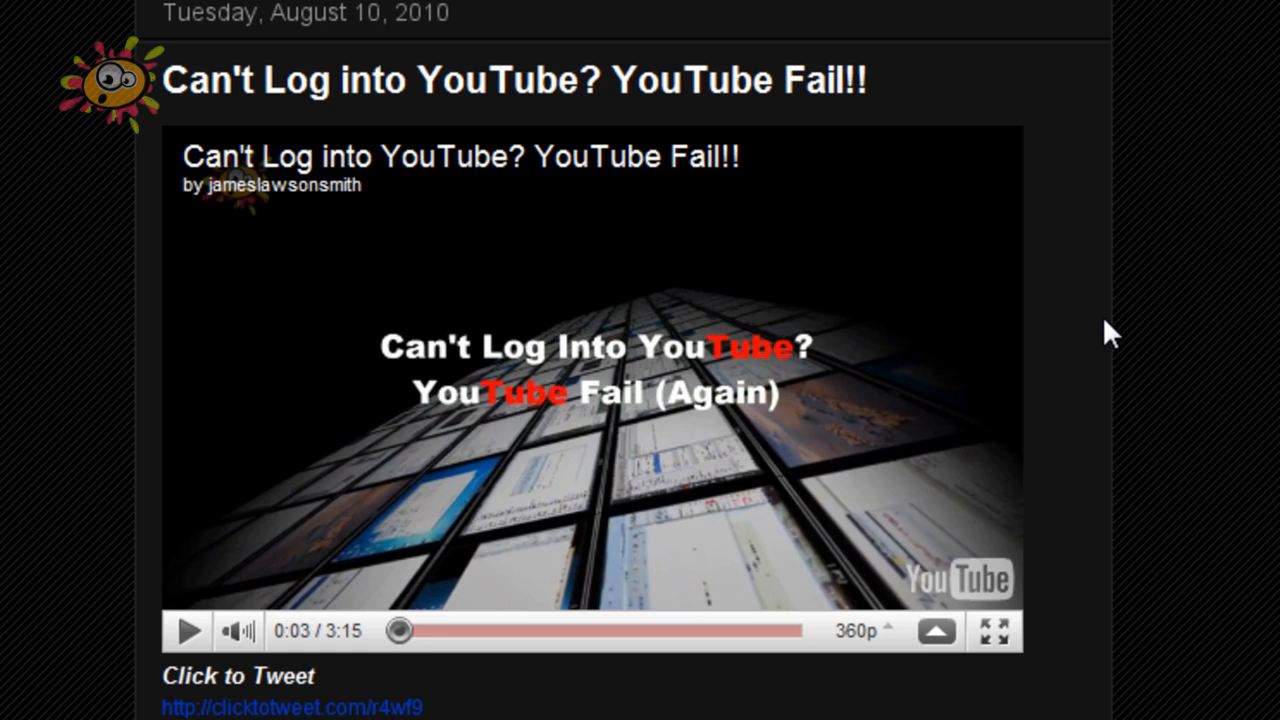
pyautogui.moveTo(1087, 670)
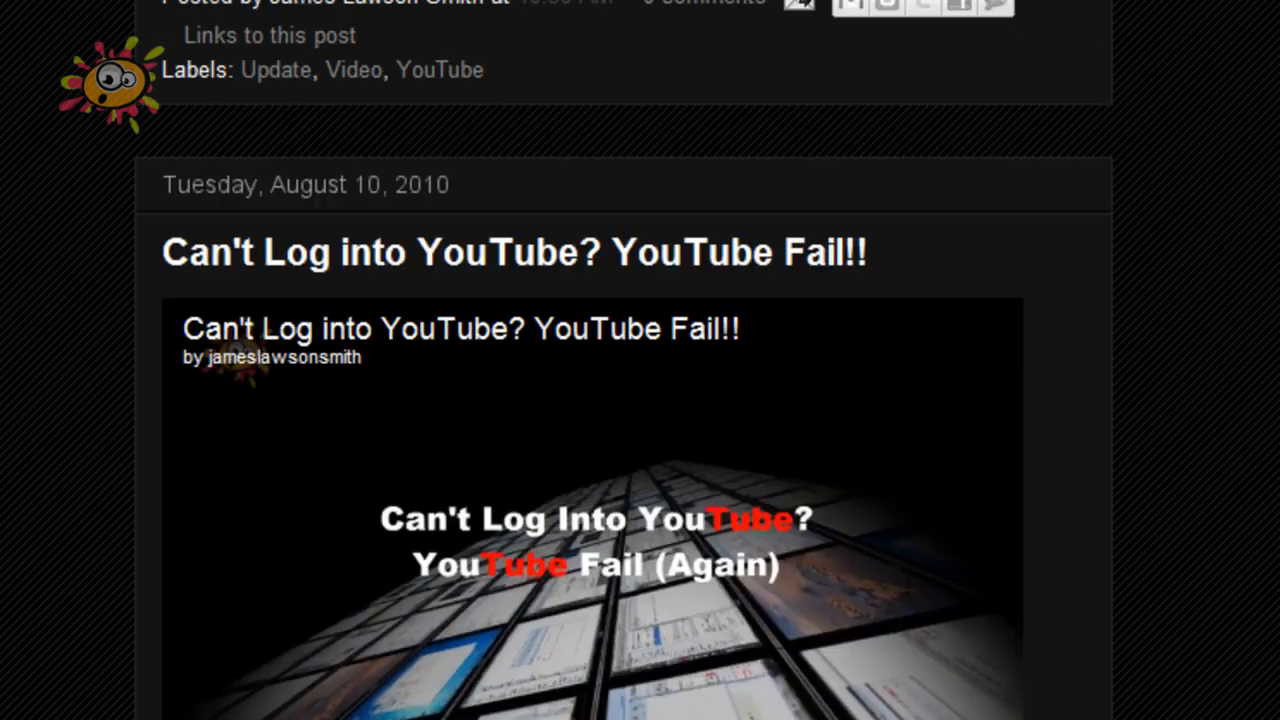
# - Scroll to the Video Player Update - August 2010 player and dismiss its caption options
pyautogui.scroll(-3)
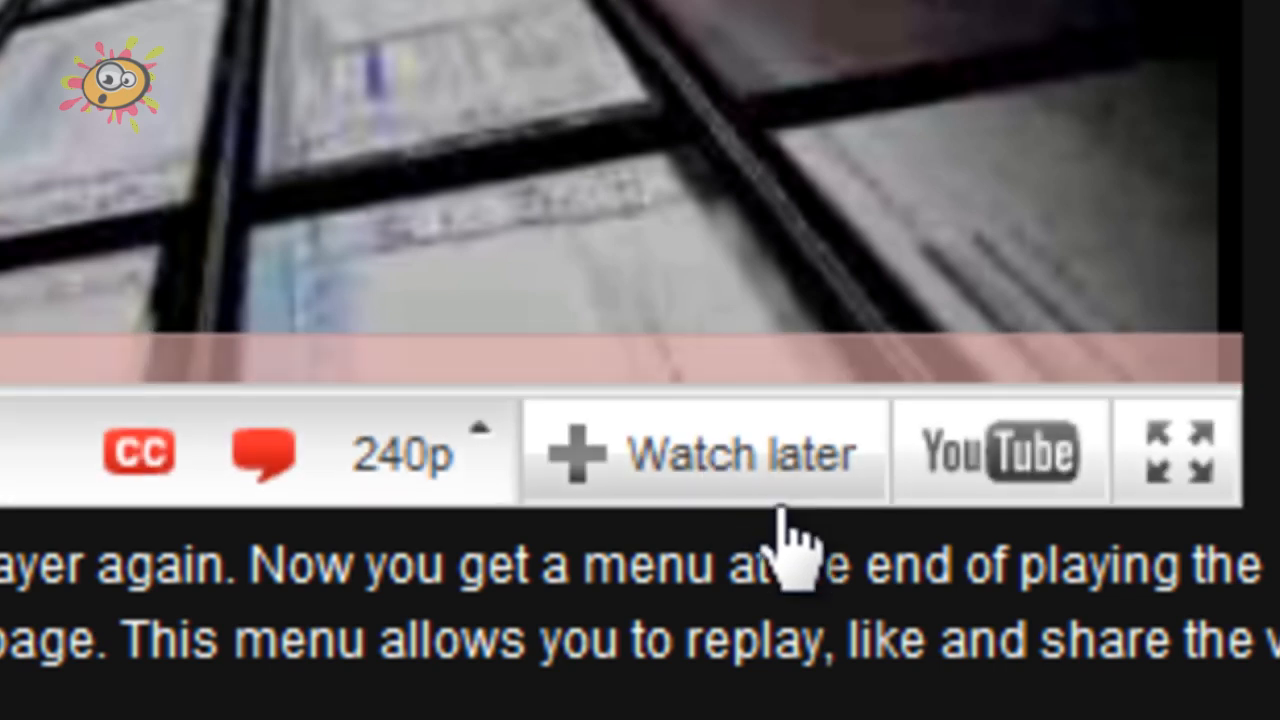
pyautogui.moveTo(1000, 480)
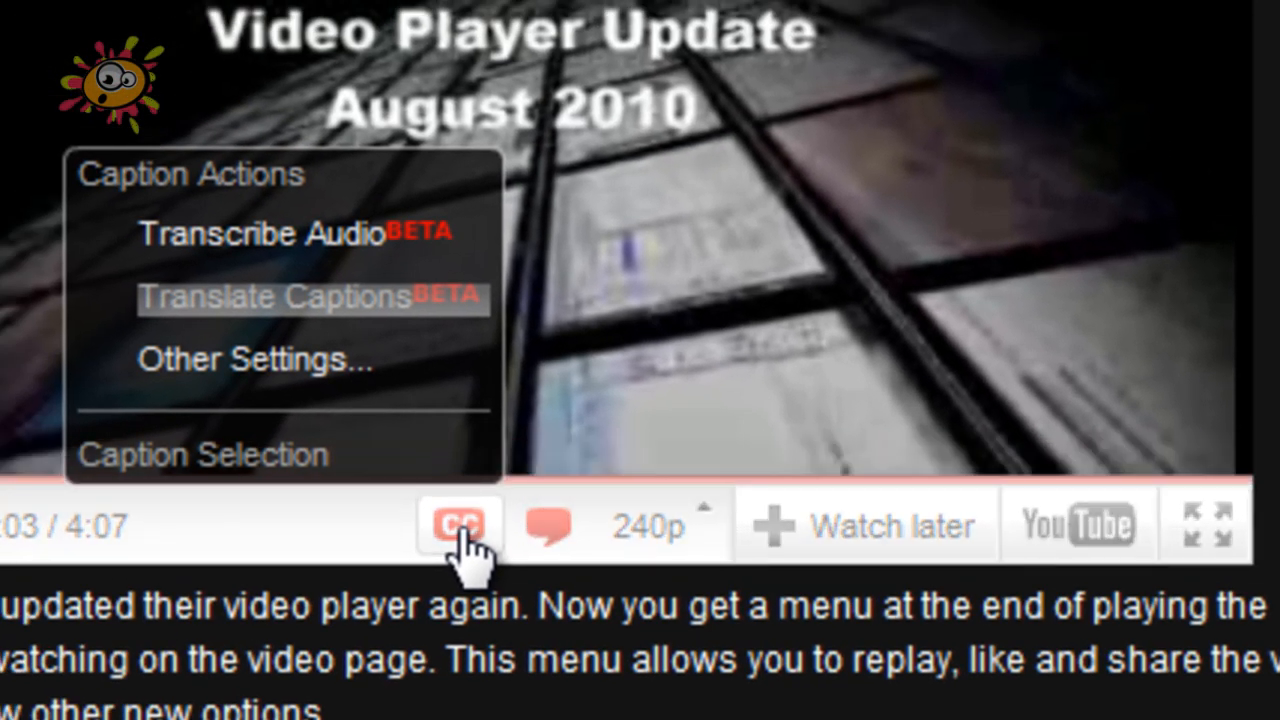
pyautogui.click(455, 525)
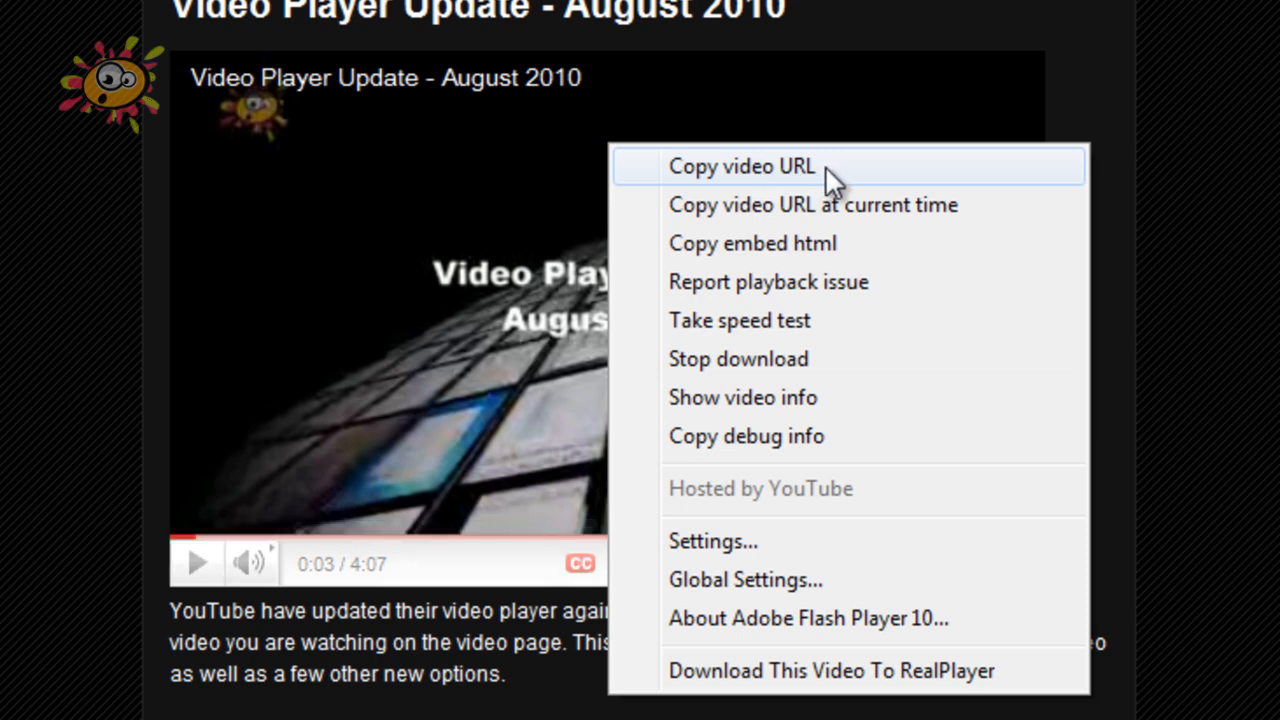
pyautogui.moveTo(875, 225)
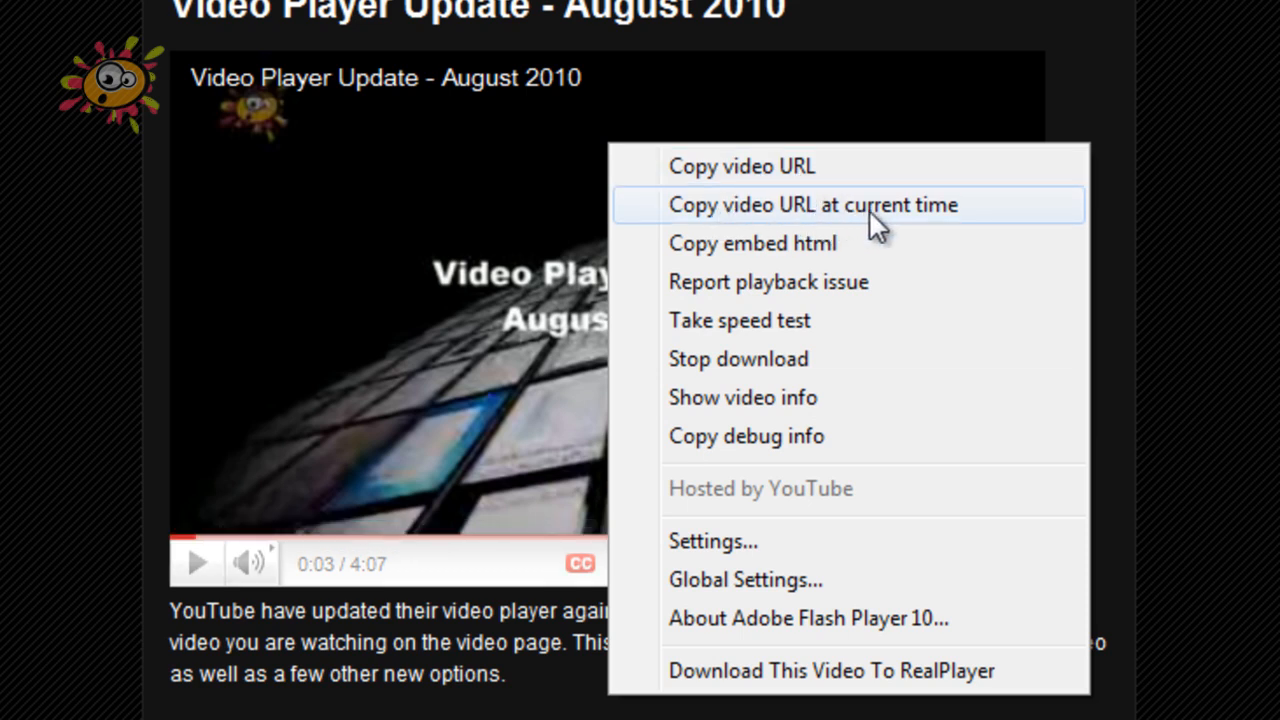
pyautogui.moveTo(900, 686)
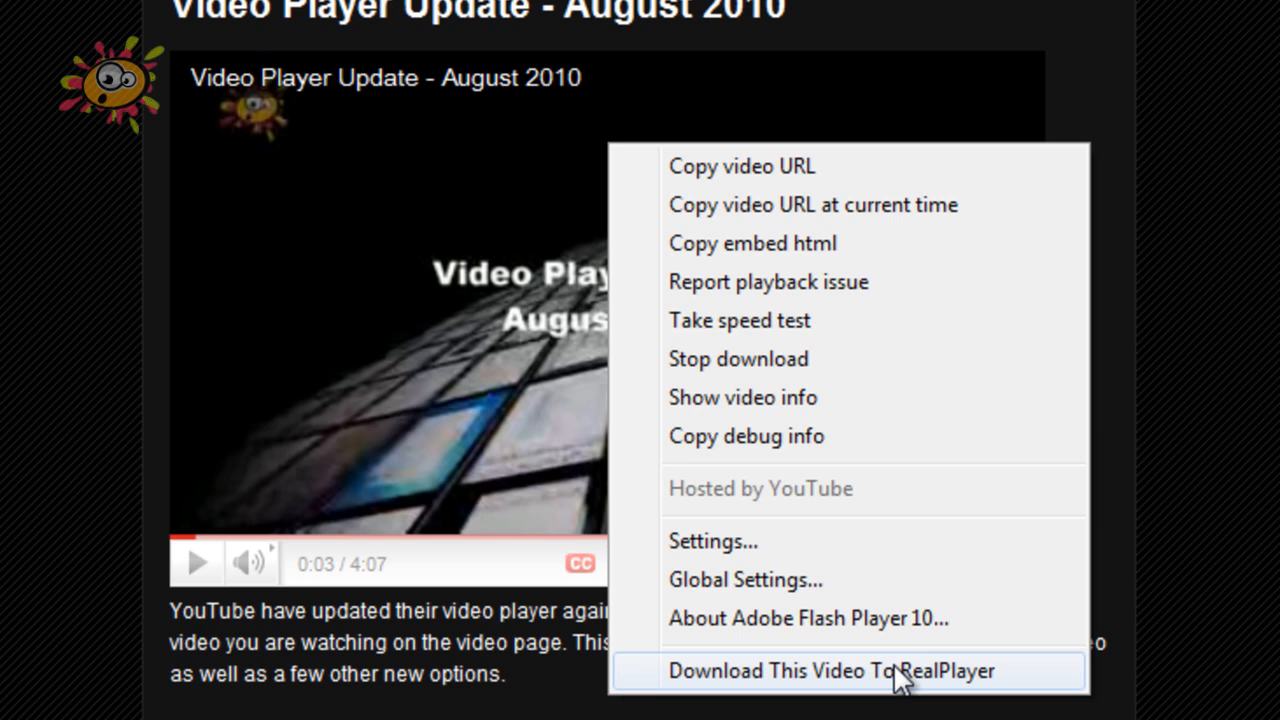
pyautogui.moveTo(836, 444)
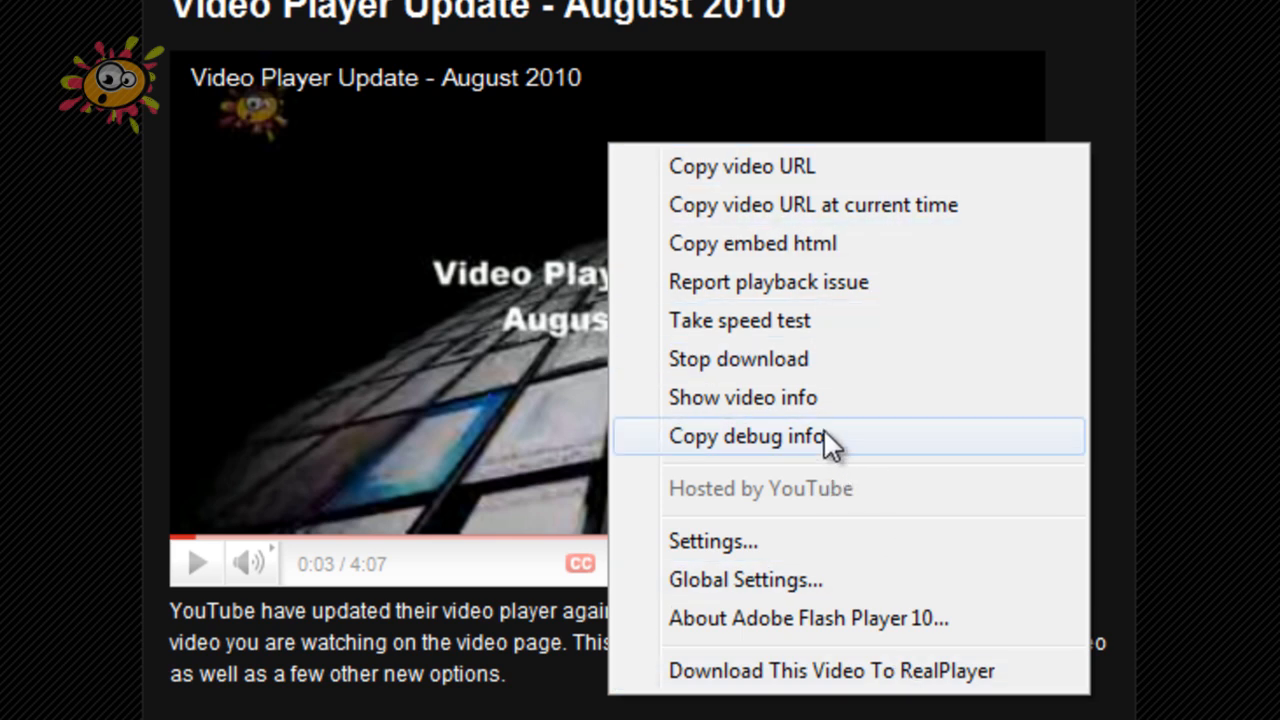
pyautogui.moveTo(808, 407)
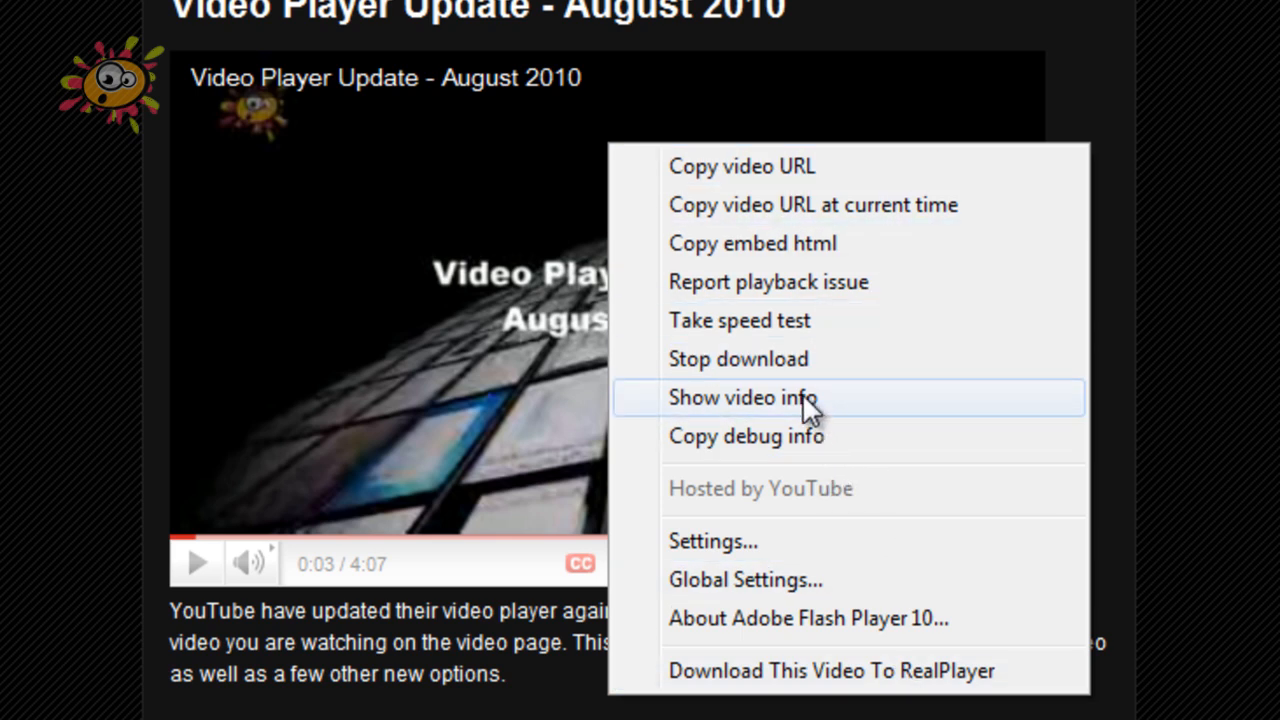
pyautogui.moveTo(1190, 420)
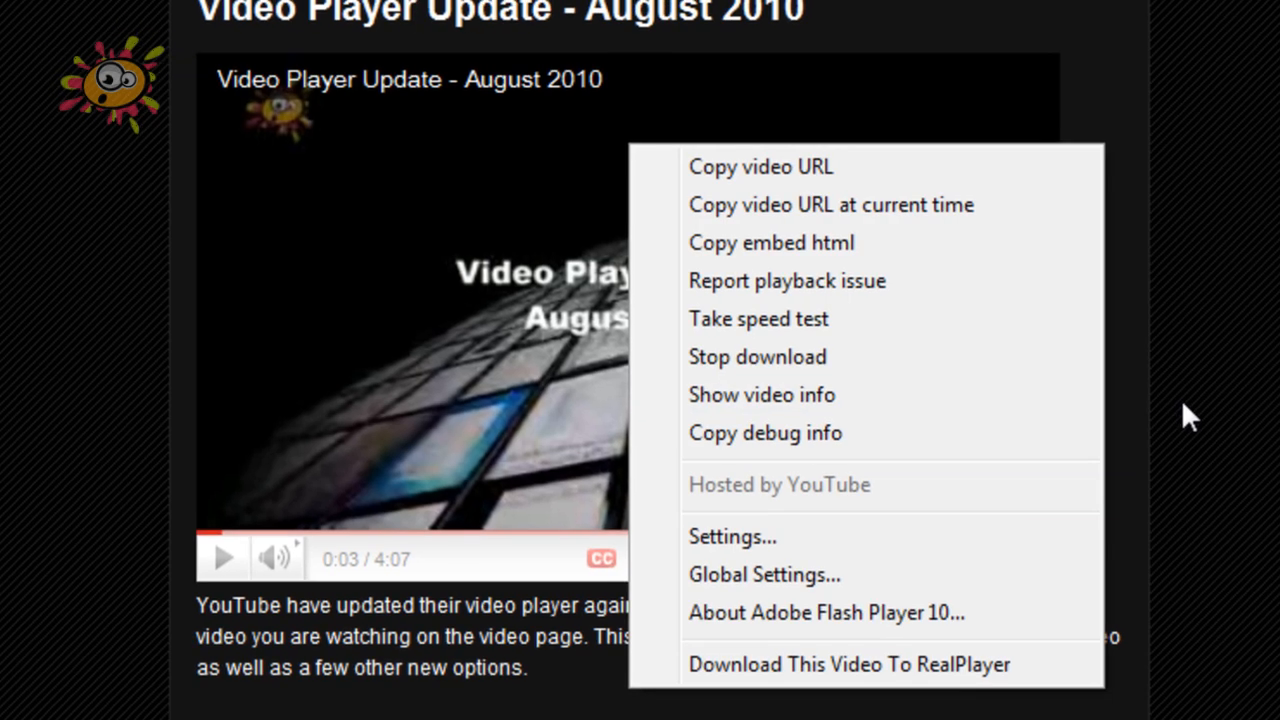
# - Show the video's iframe embed code with related videos and 640 × 385 size
pyautogui.click(544, 187)
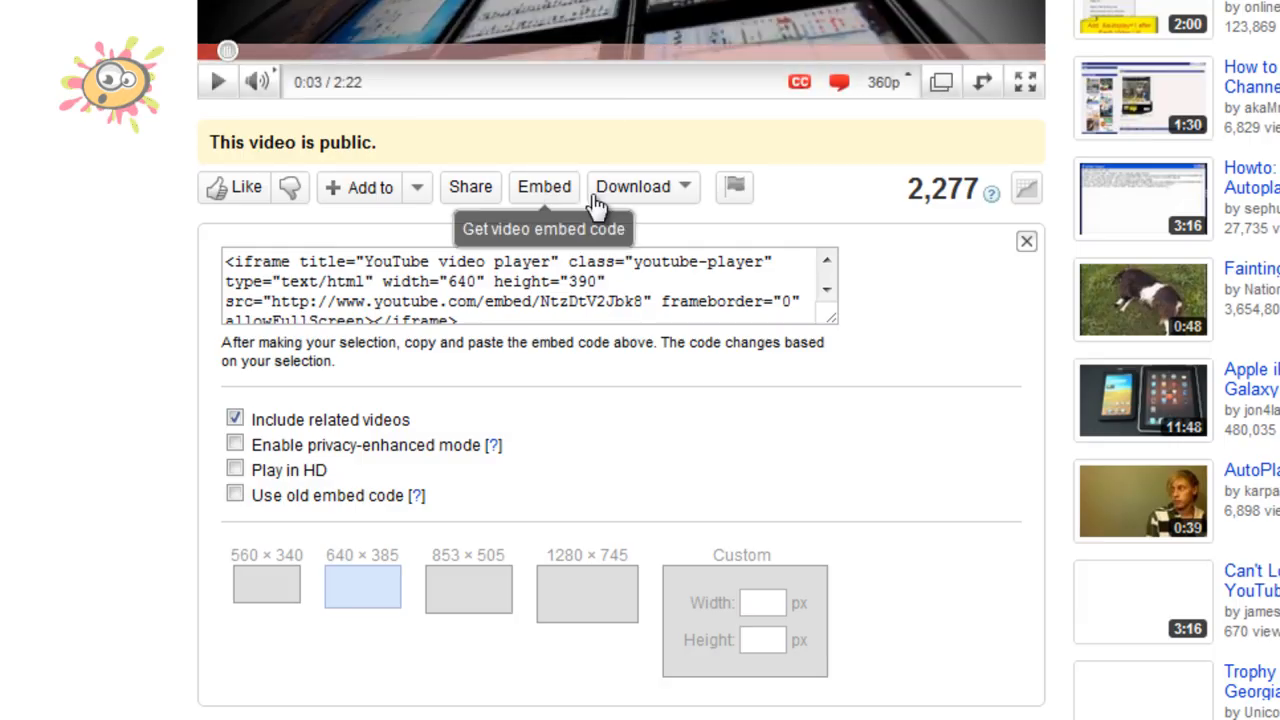
pyautogui.moveTo(519, 202)
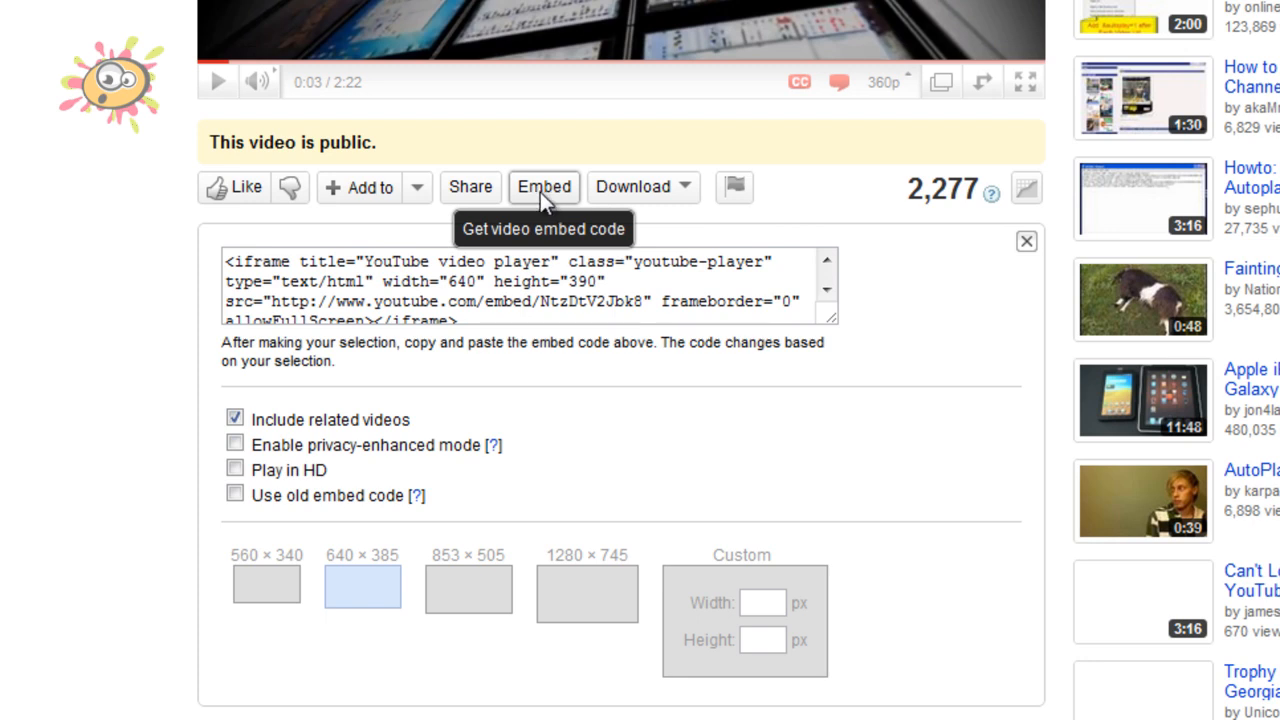
pyautogui.moveTo(910, 371)
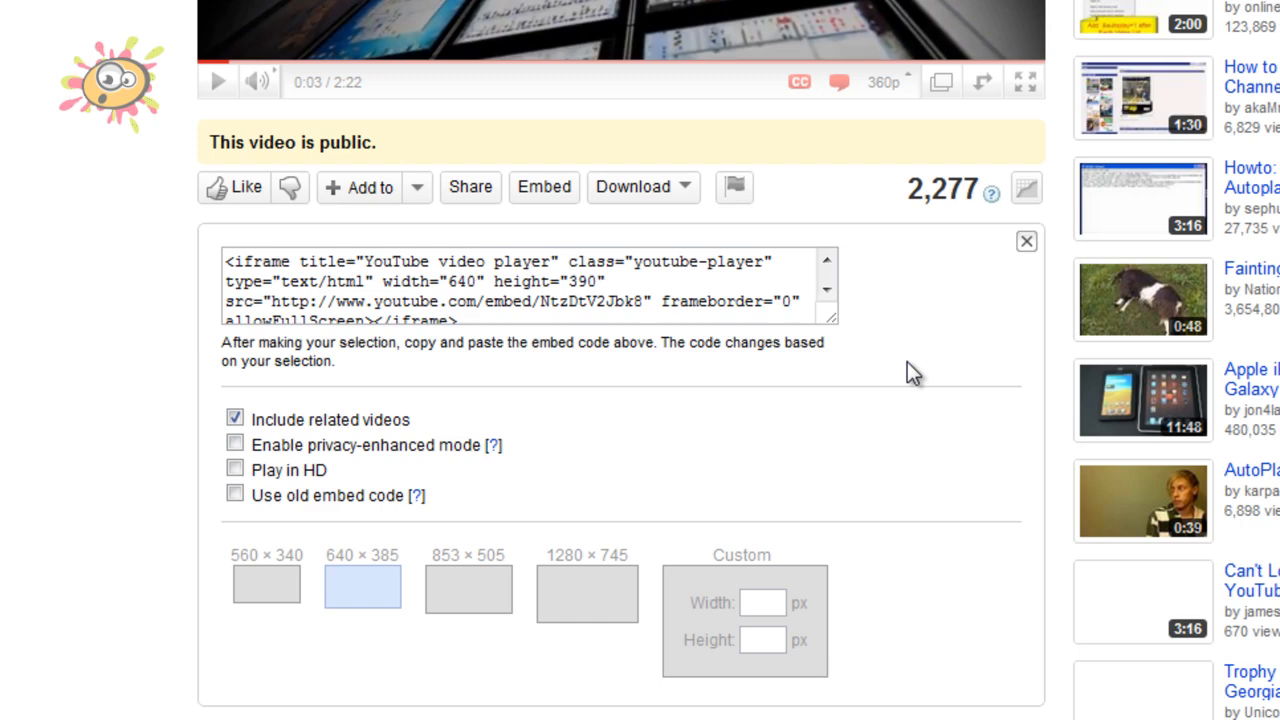
pyautogui.scroll(-3)
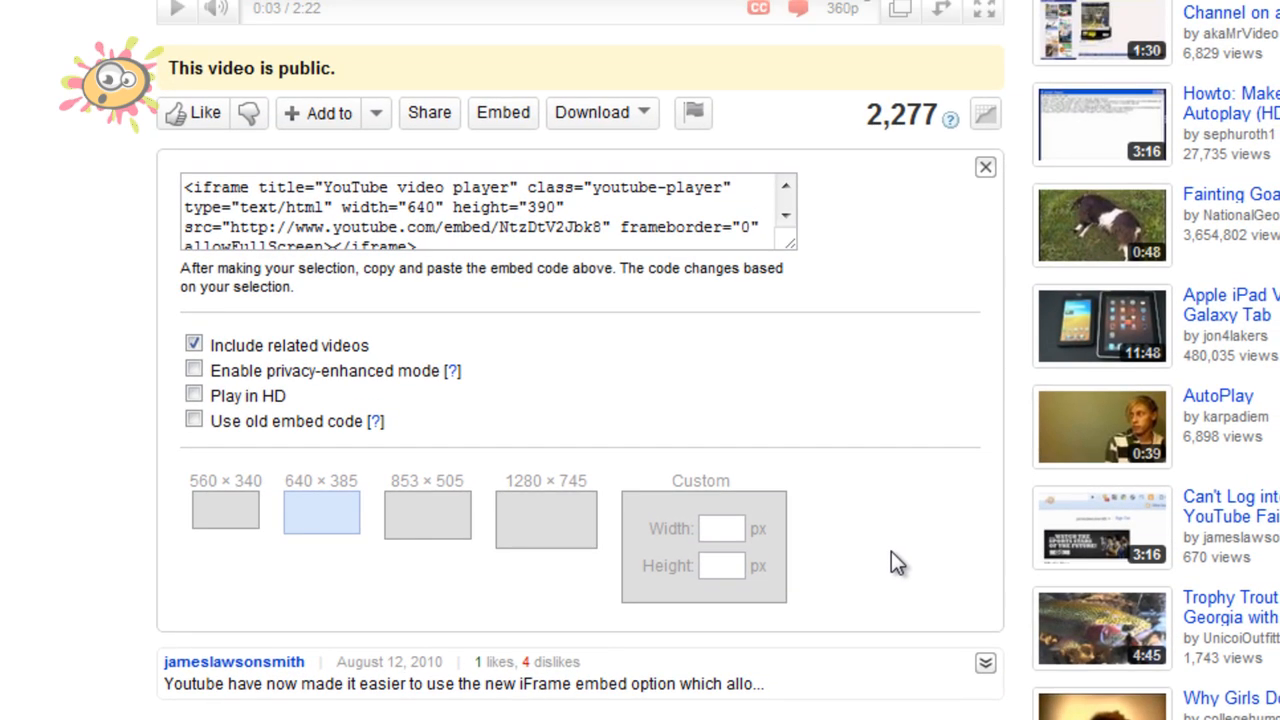
pyautogui.moveTo(896, 525)
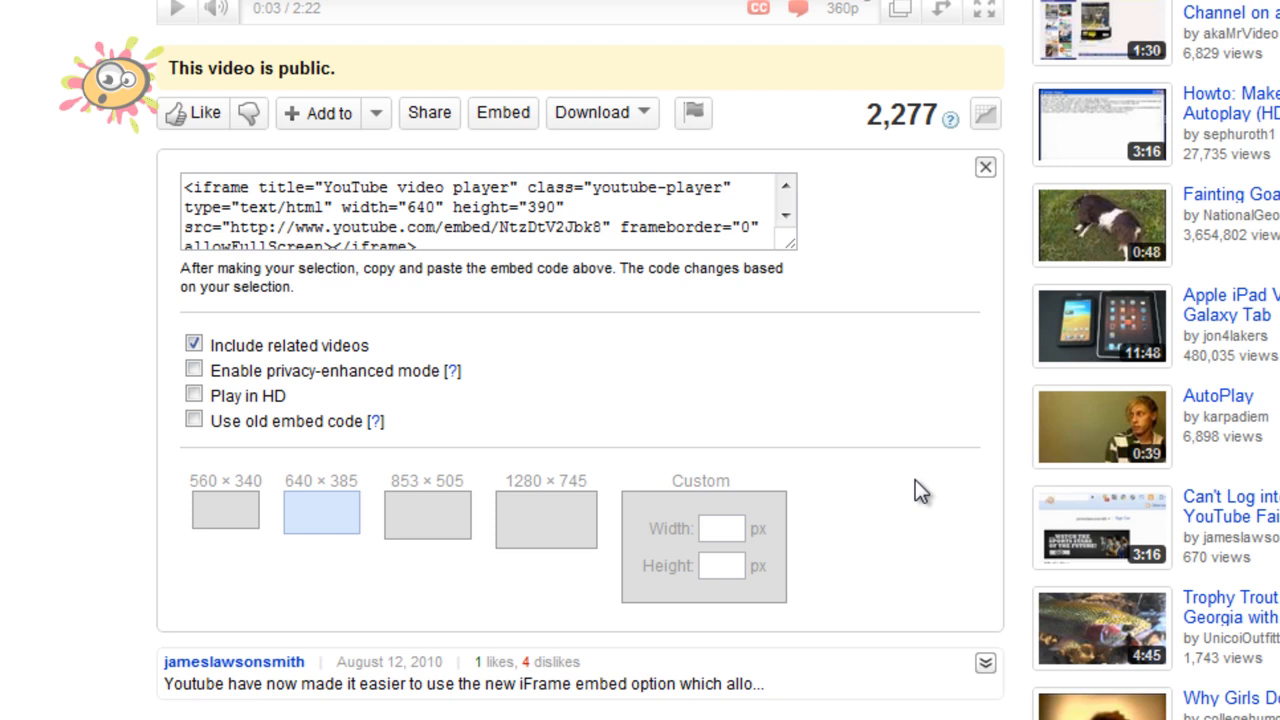
pyautogui.moveTo(920, 485)
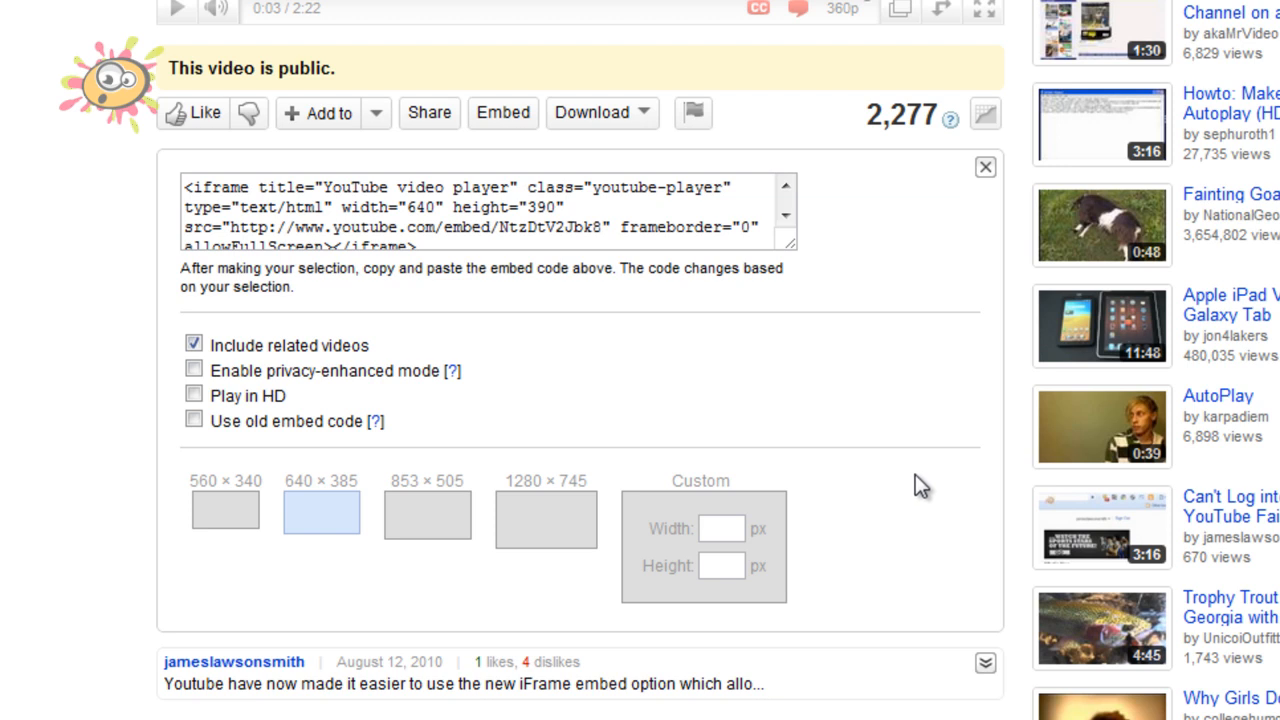